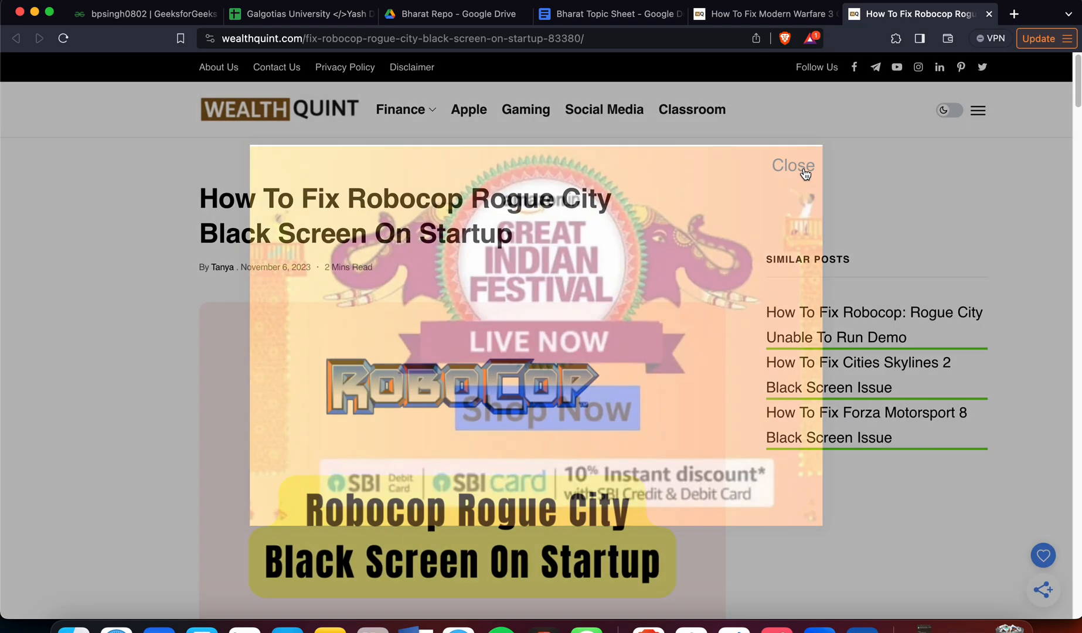
Dismiss the festival advert and read down to the first fix, updating graphics card drivers
click(792, 165)
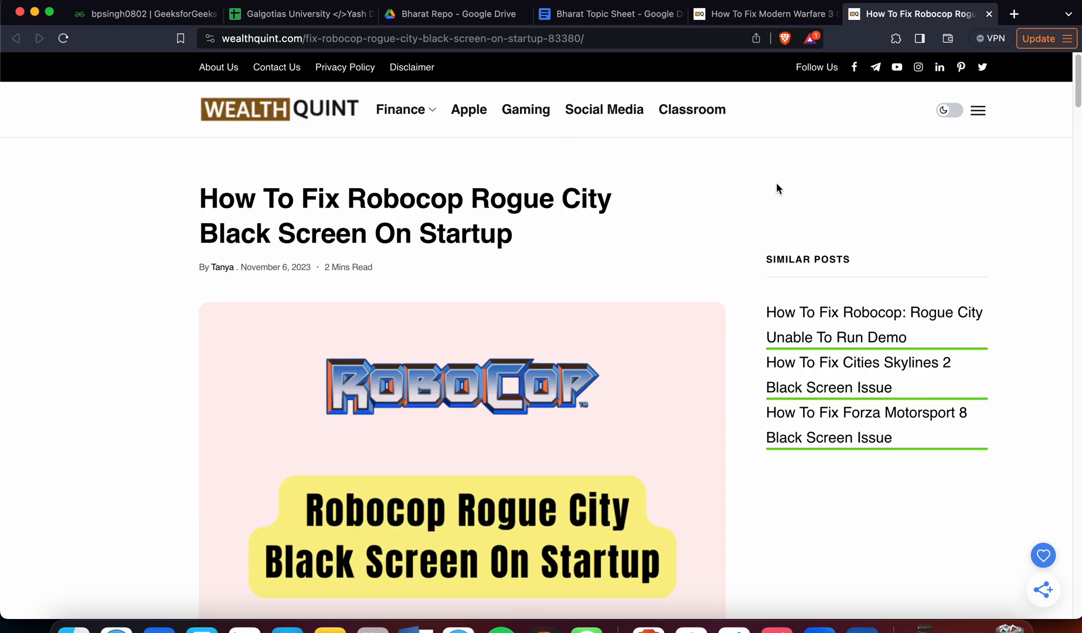
scroll(down, 3)
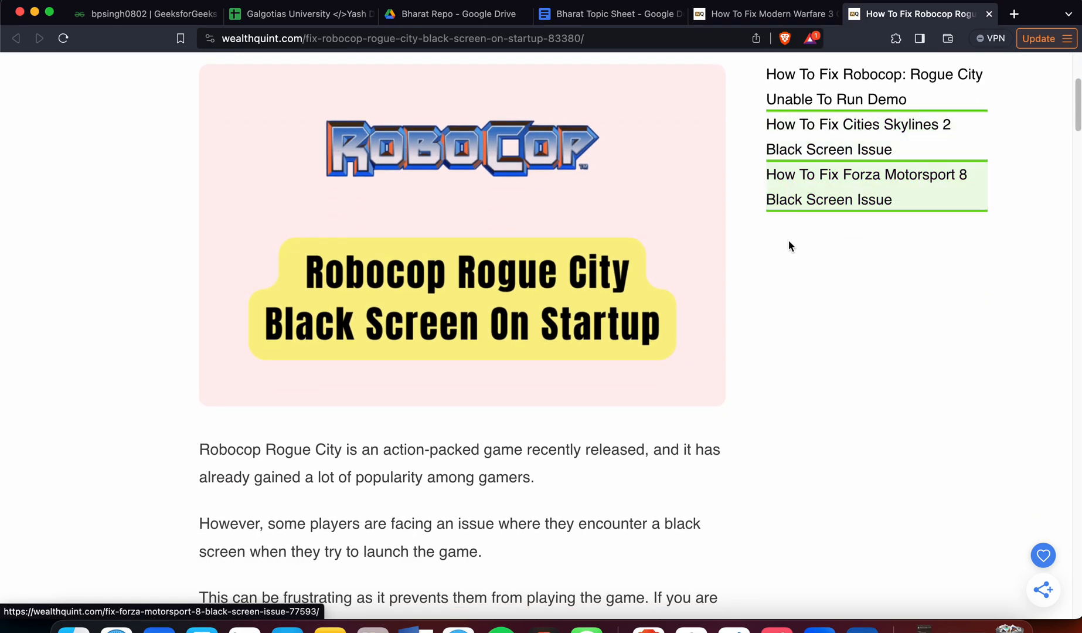
scroll(down, 3)
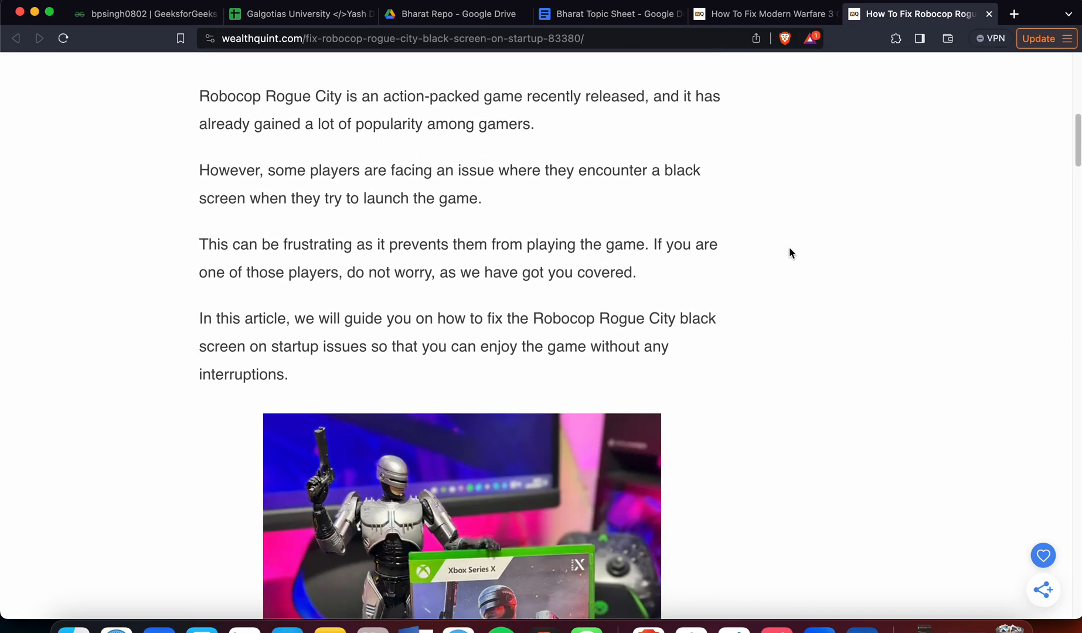
scroll(down, 3)
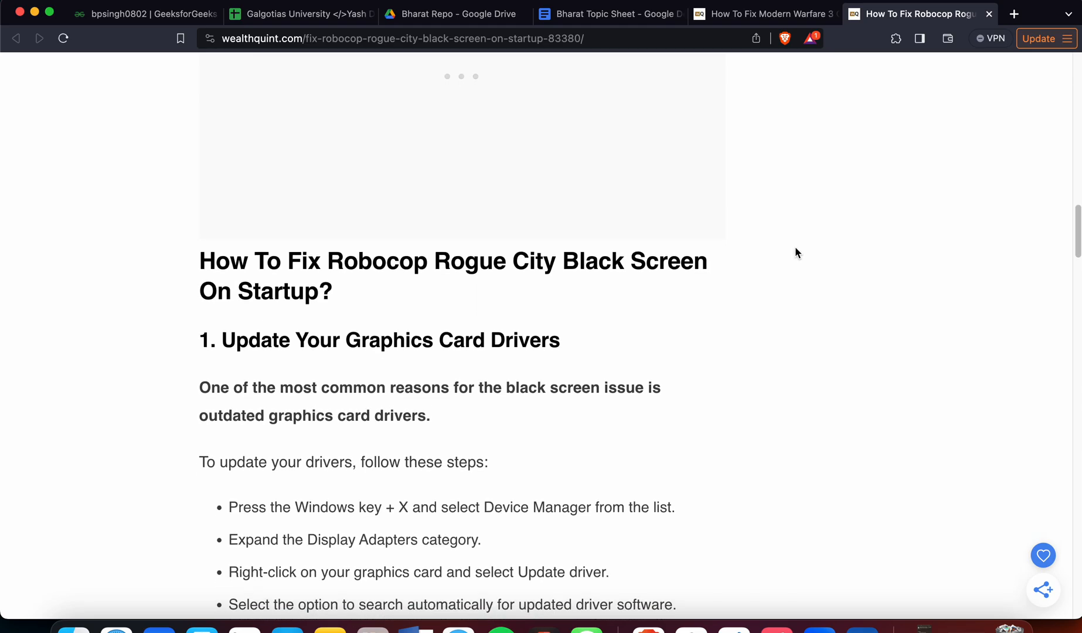
scroll(down, 3)
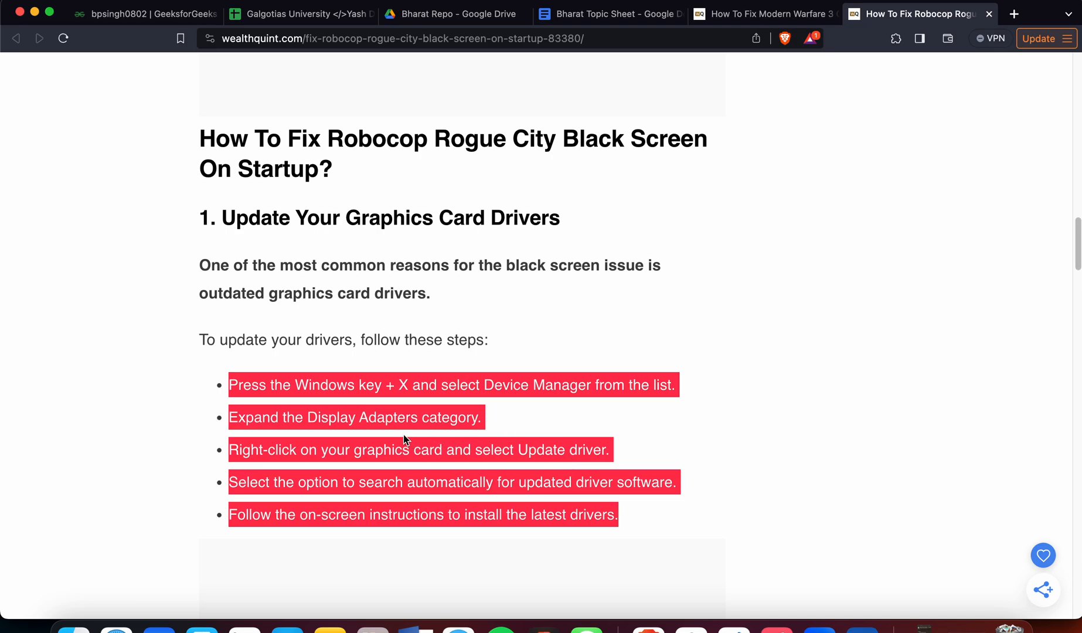
click(655, 414)
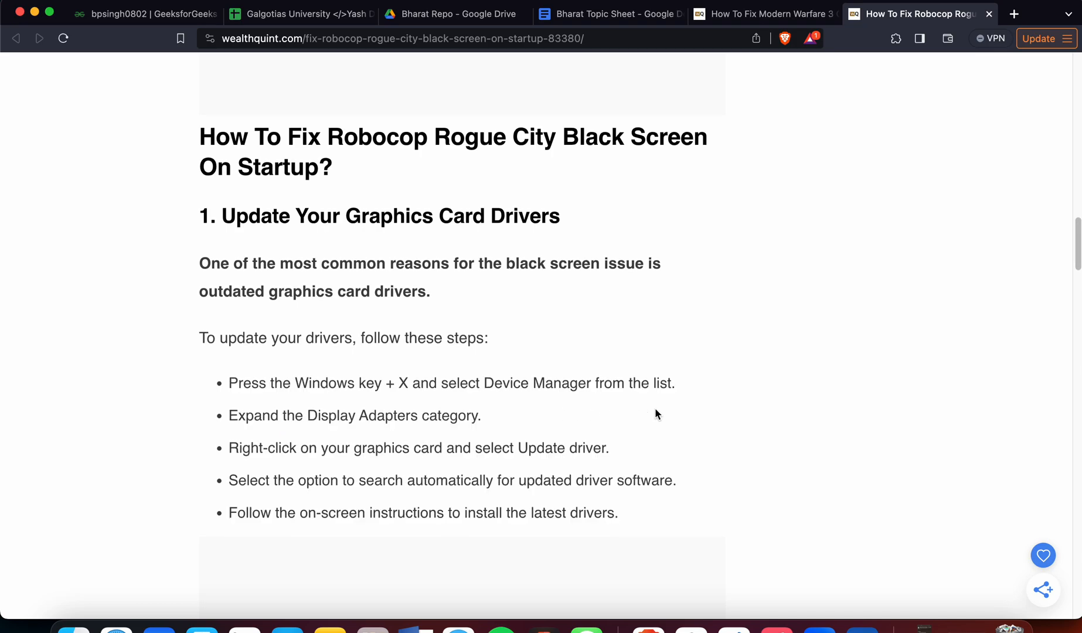
scroll(down, 3)
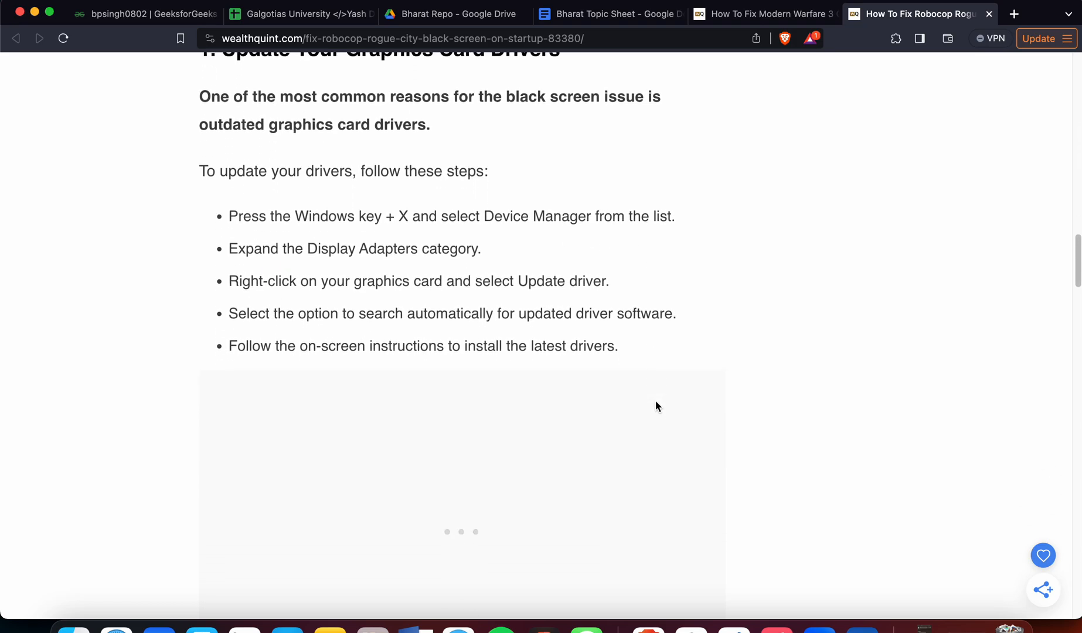
Read fix two, Verify Game Files, and reach the Adjust Graphics Settings heading
scroll(down, 3)
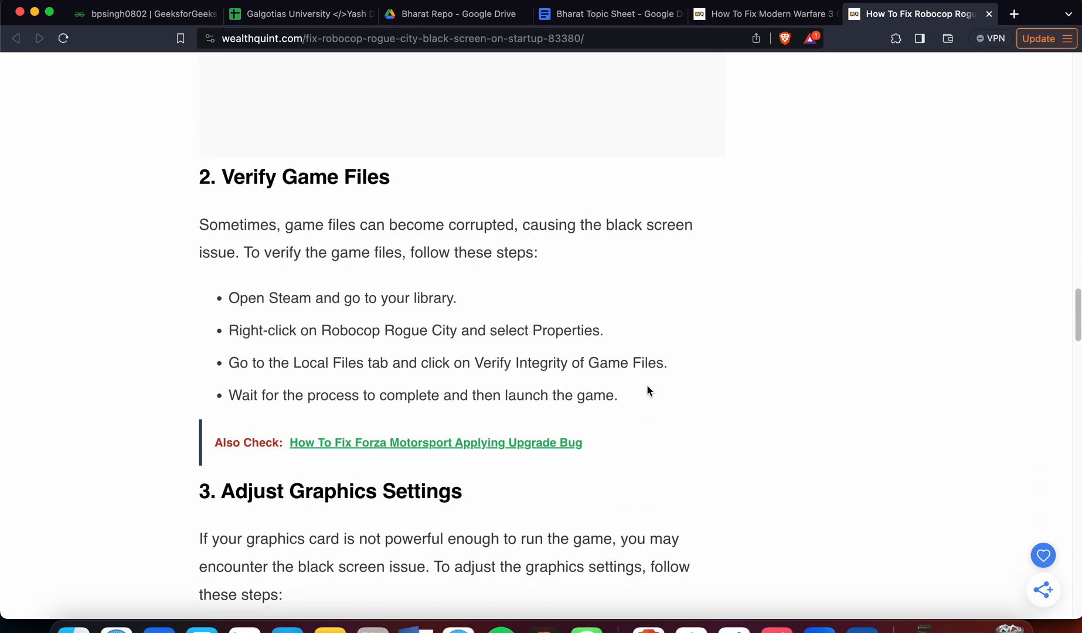
scroll(down, 3)
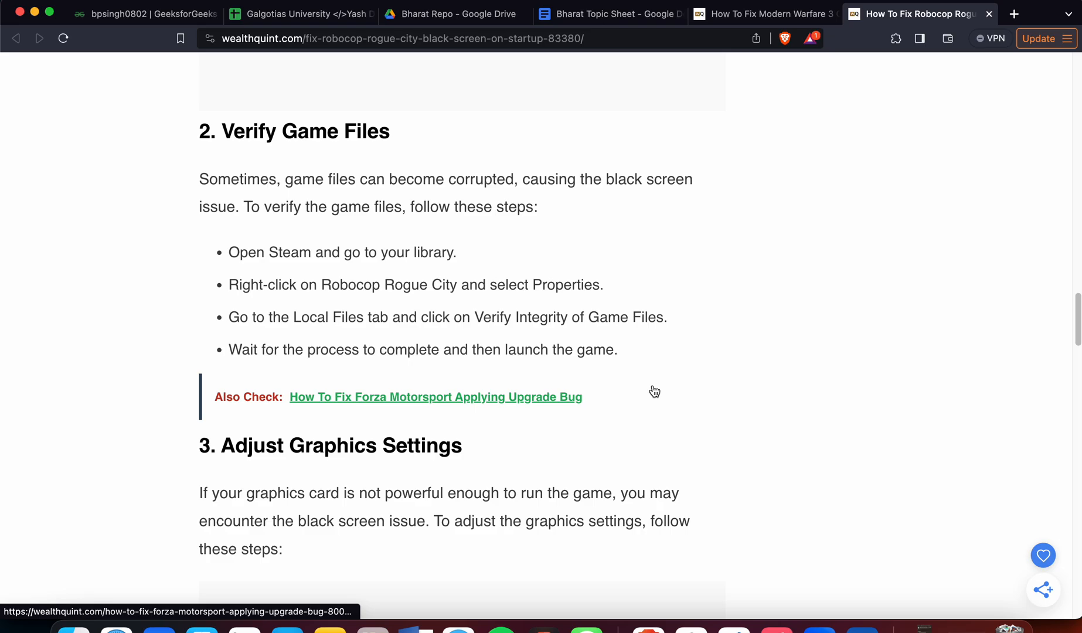
scroll(down, 3)
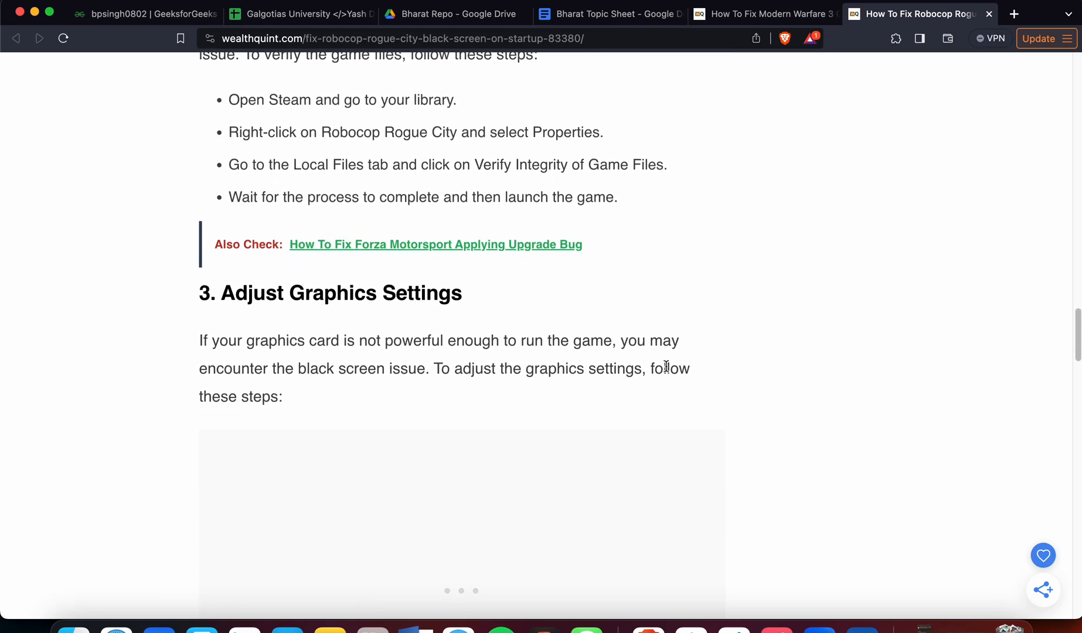
Read the four graphics-settings steps, clearing stray text highlights, up to the Compatibility Mode heading
scroll(down, 3)
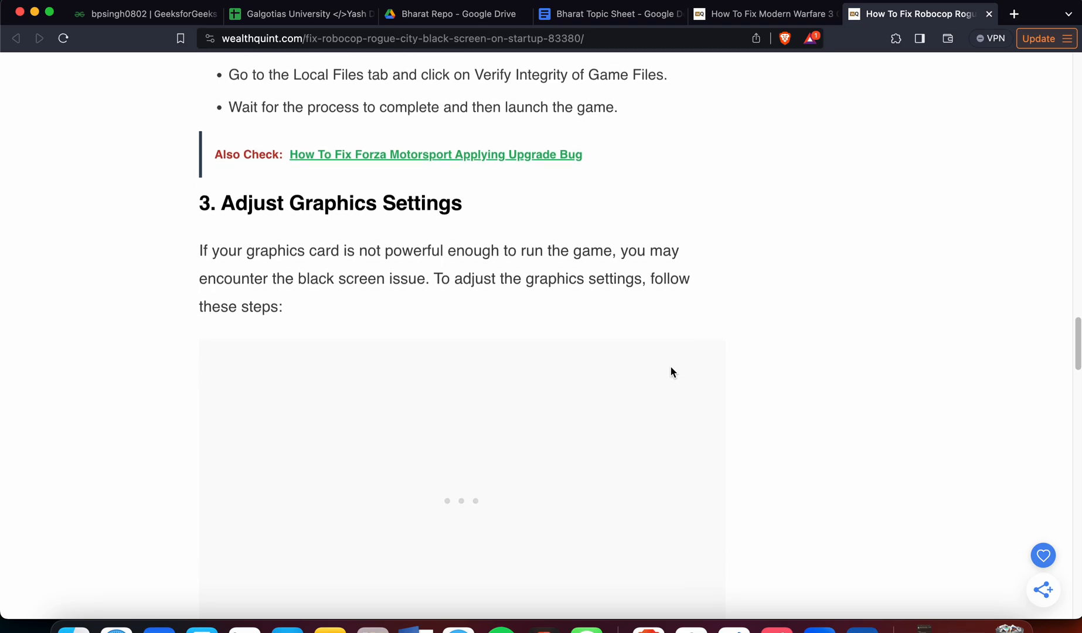
scroll(down, 3)
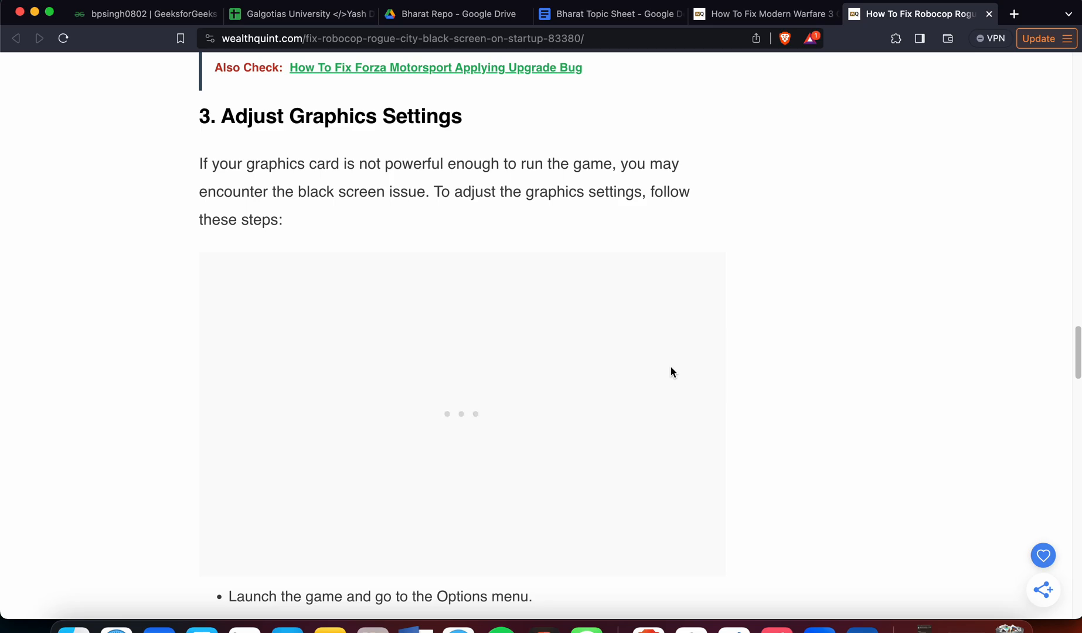
scroll(down, 3)
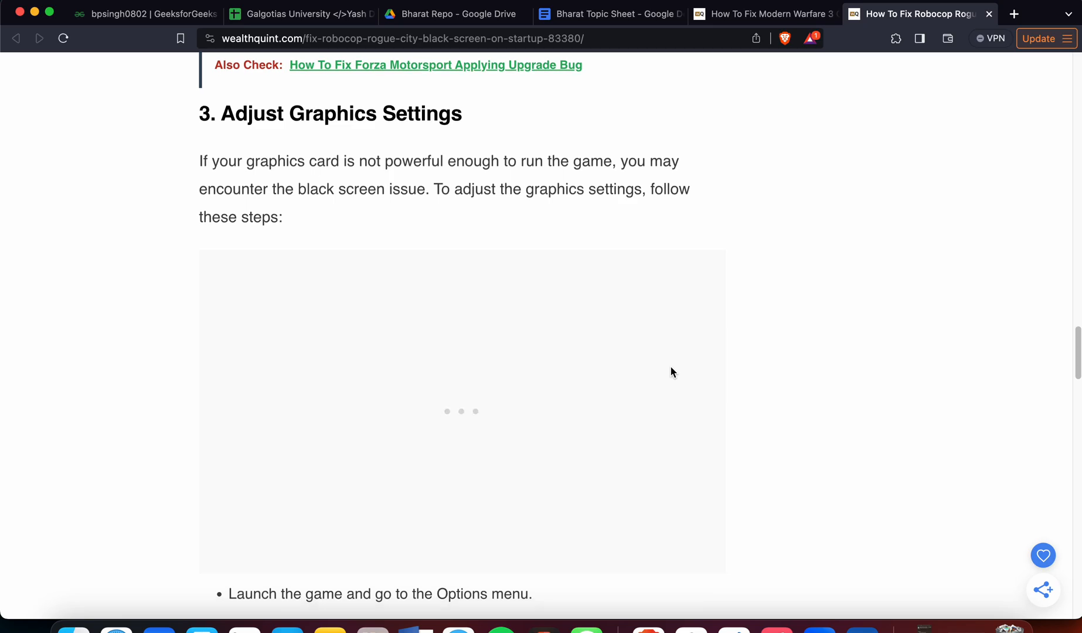
scroll(down, 3)
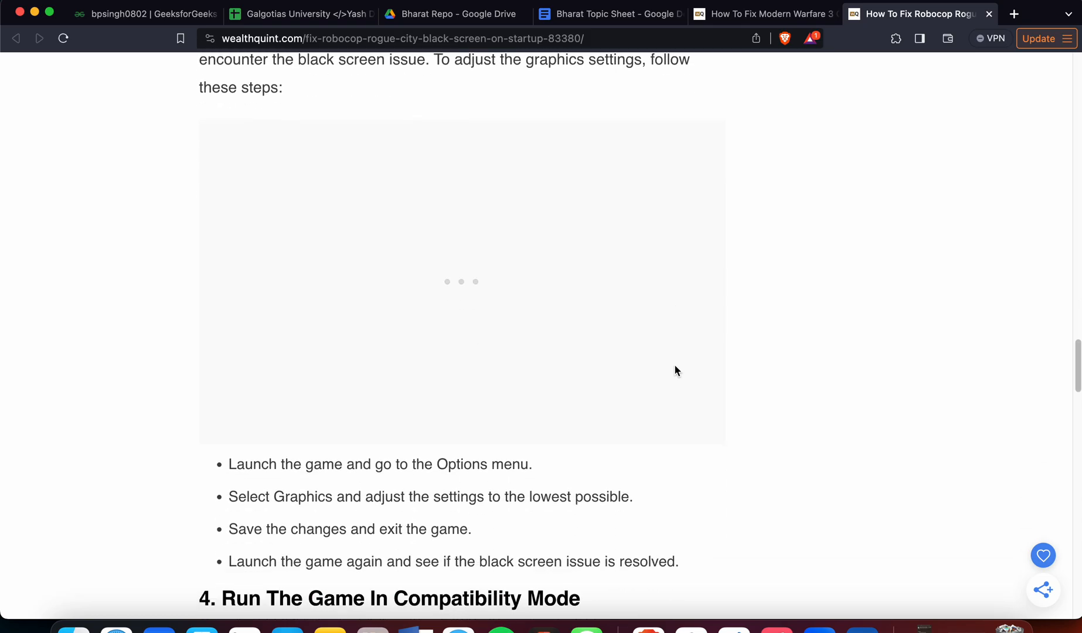
scroll(down, 3)
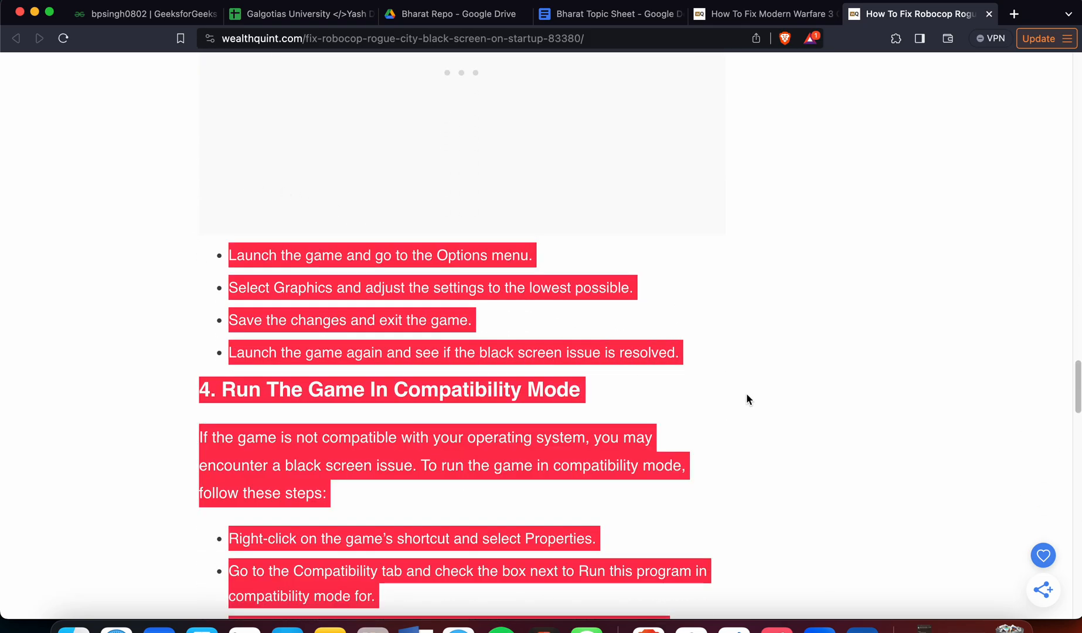
click(600, 301)
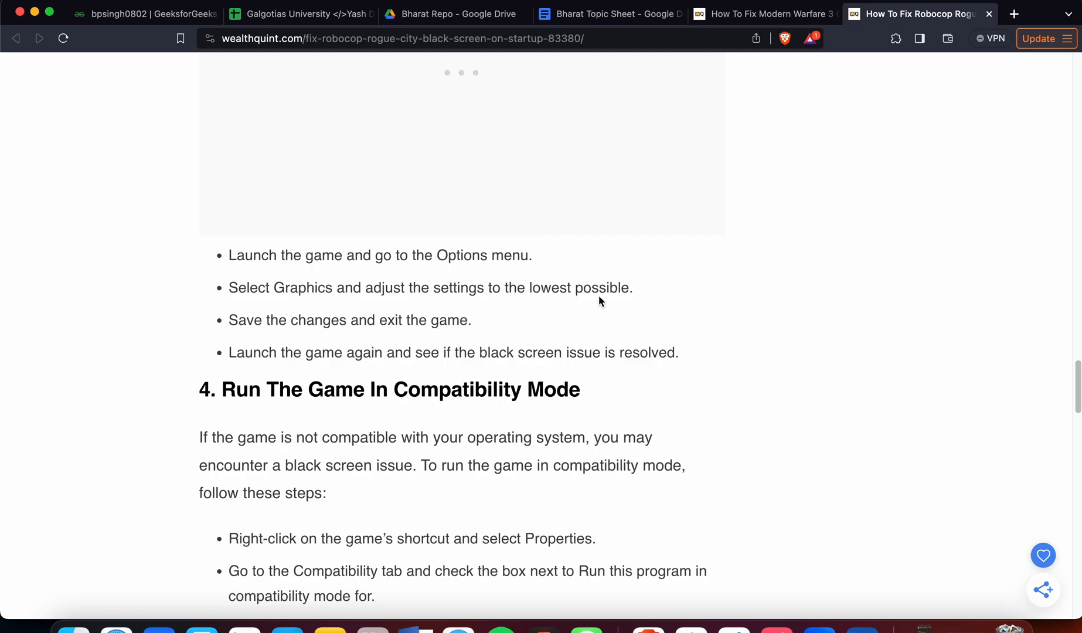
mouse_move(318, 275)
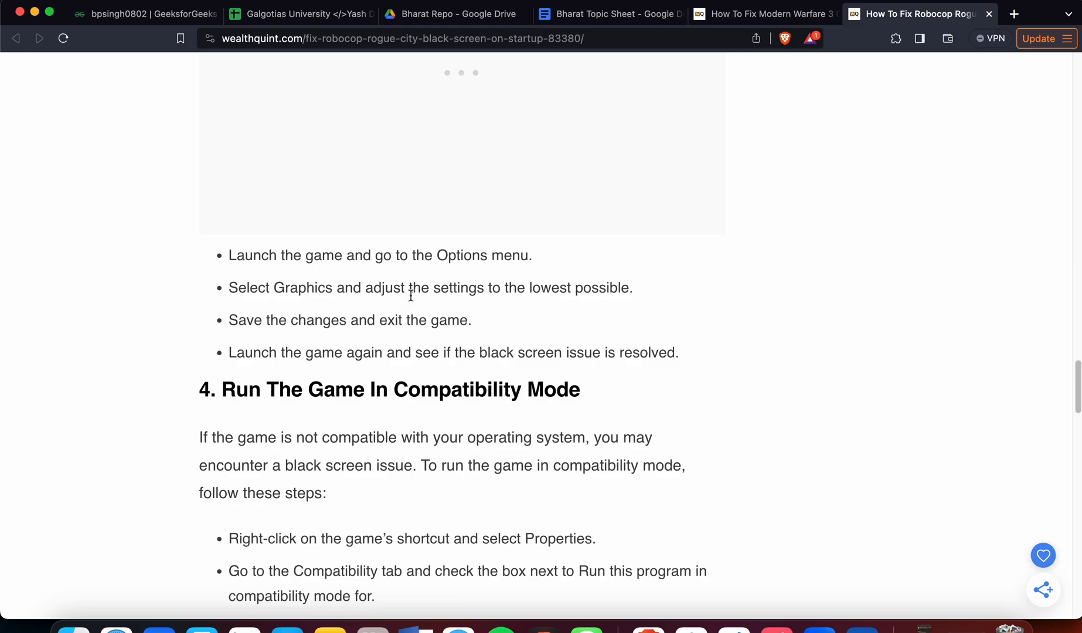
mouse_move(517, 303)
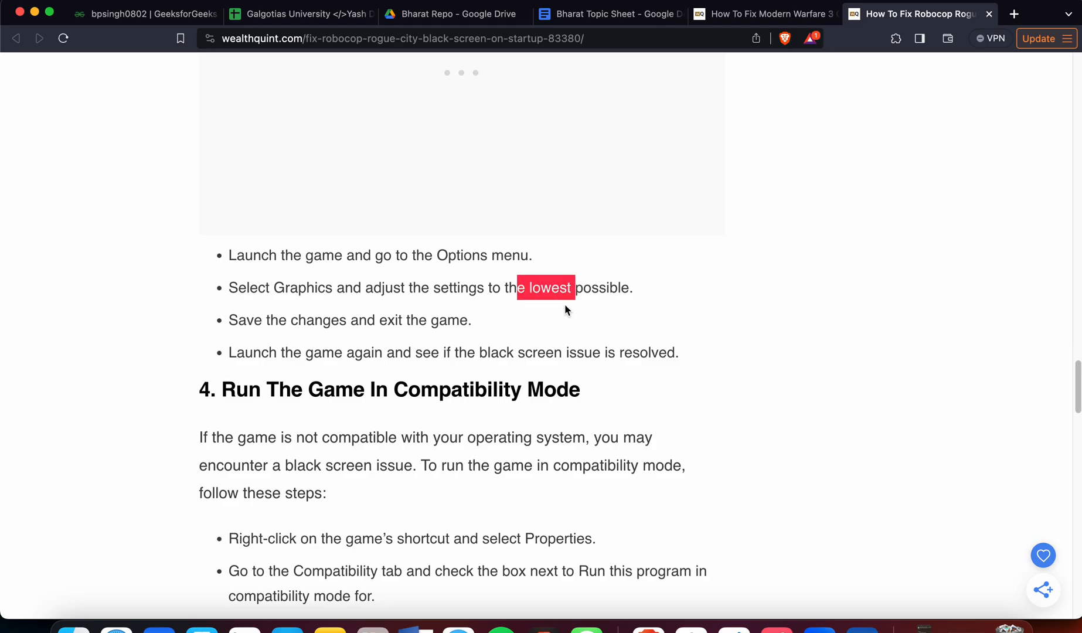
click(565, 316)
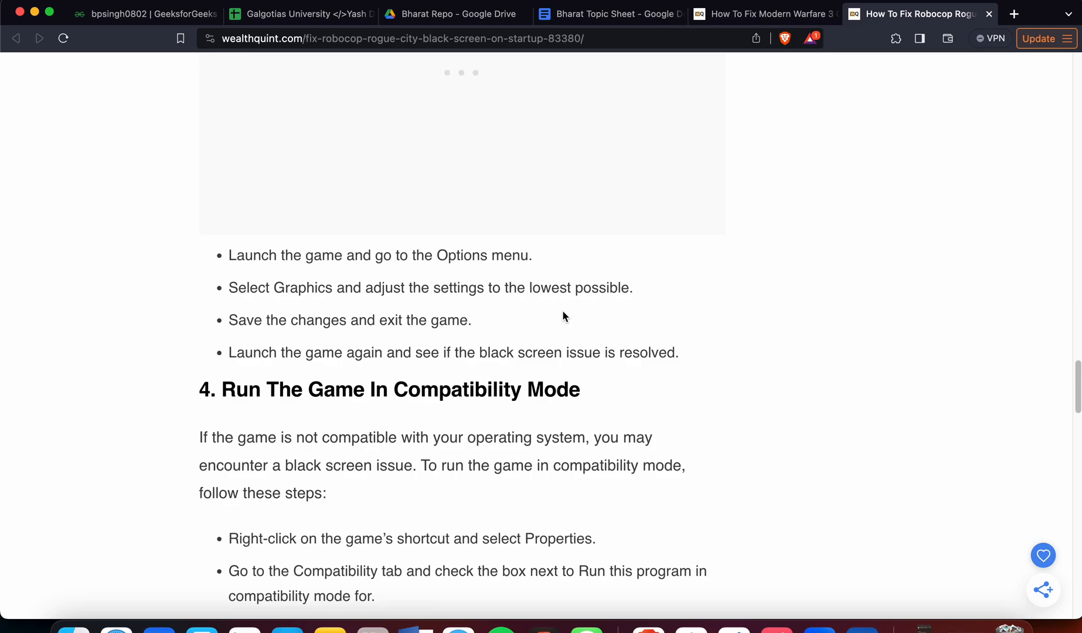
mouse_move(739, 329)
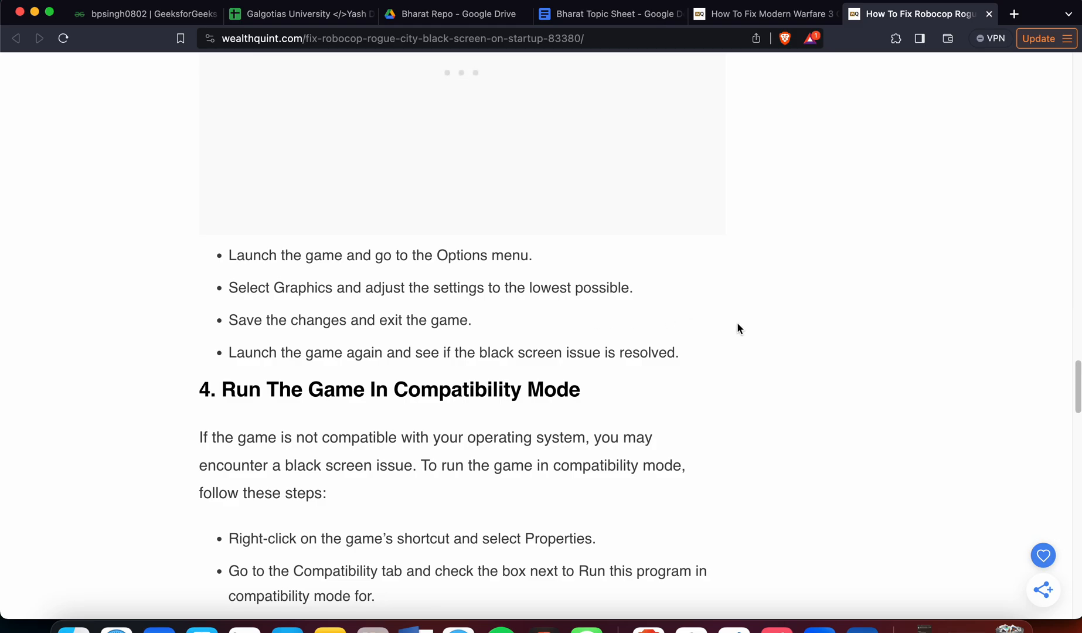
Read the compatibility-mode steps past the ad block to the Reinstall The Game heading
scroll(down, 3)
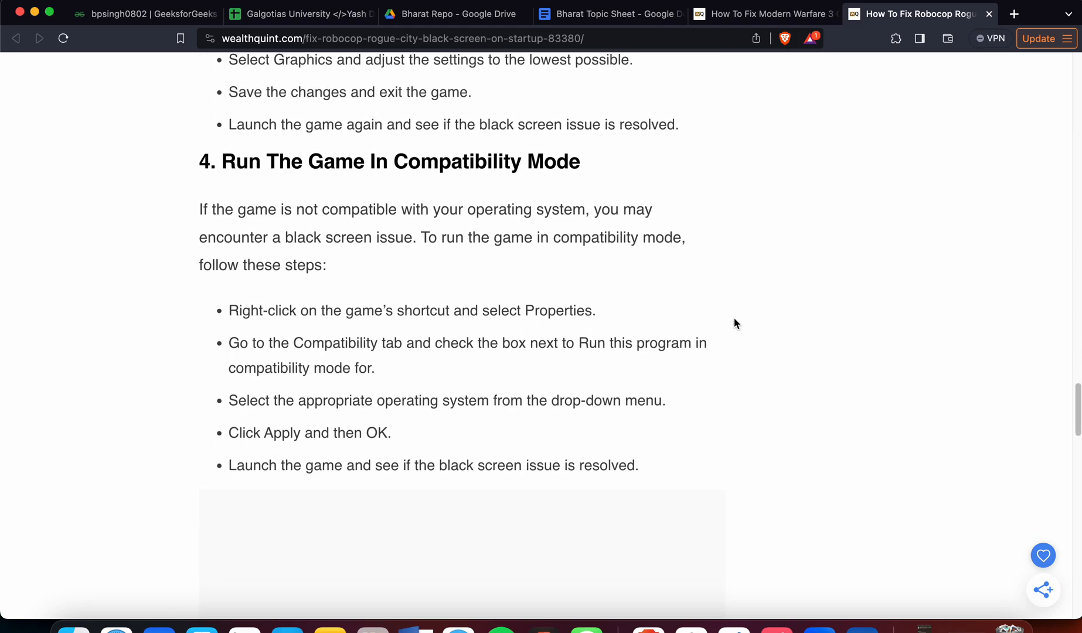
scroll(down, 3)
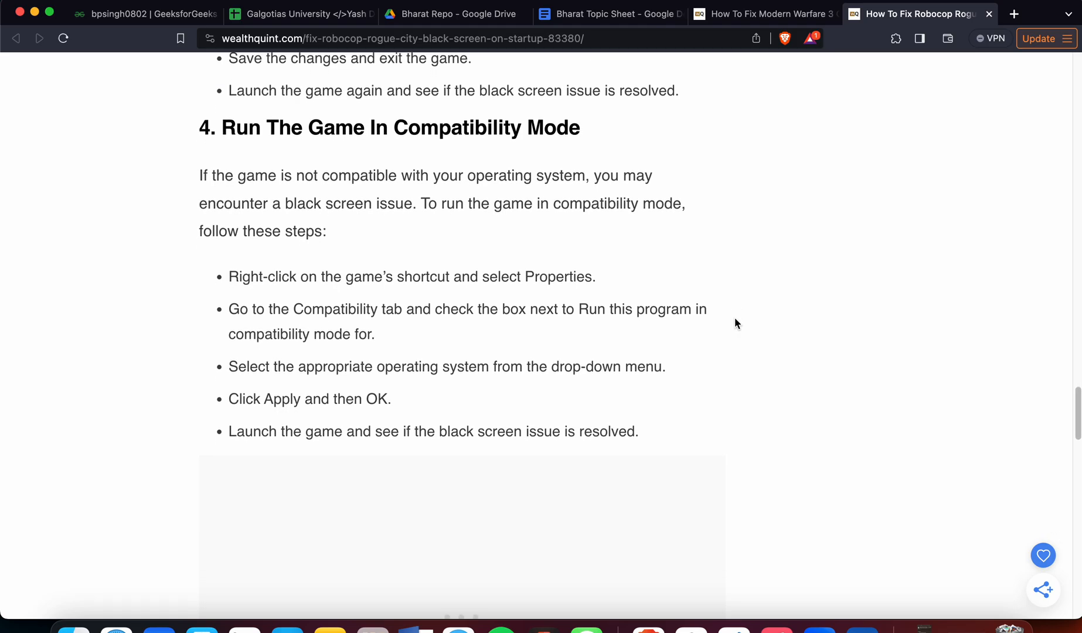
mouse_move(212, 111)
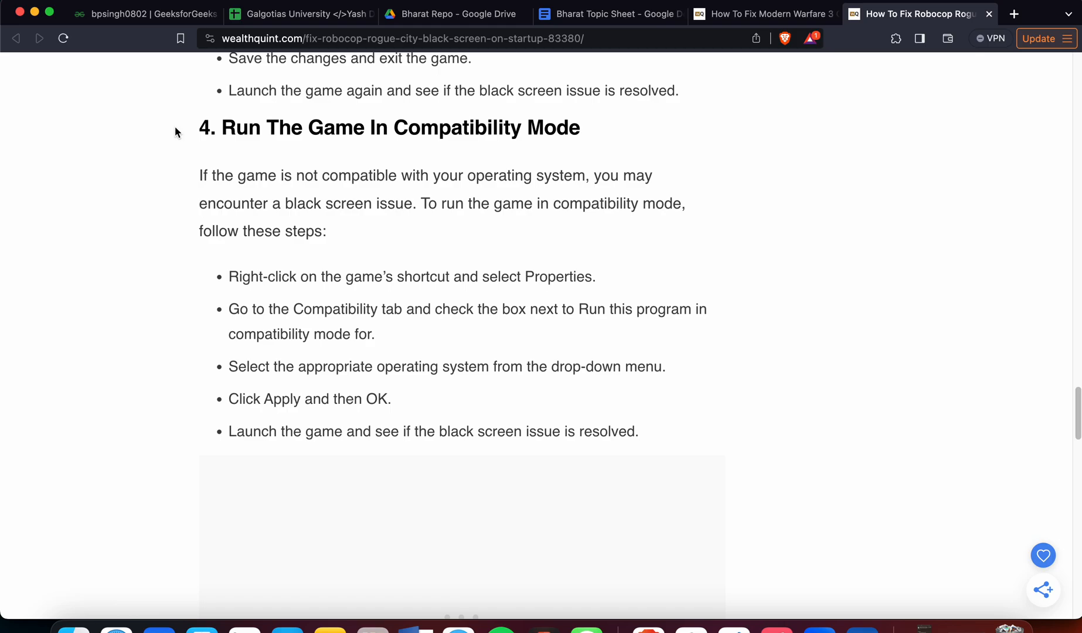
mouse_move(180, 138)
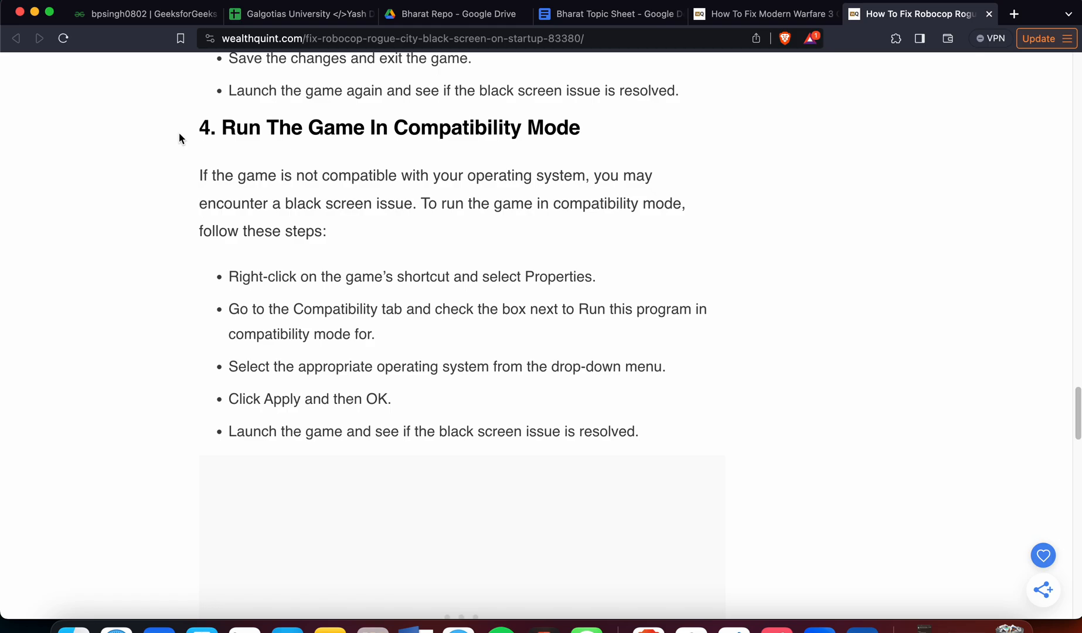
scroll(down, 3)
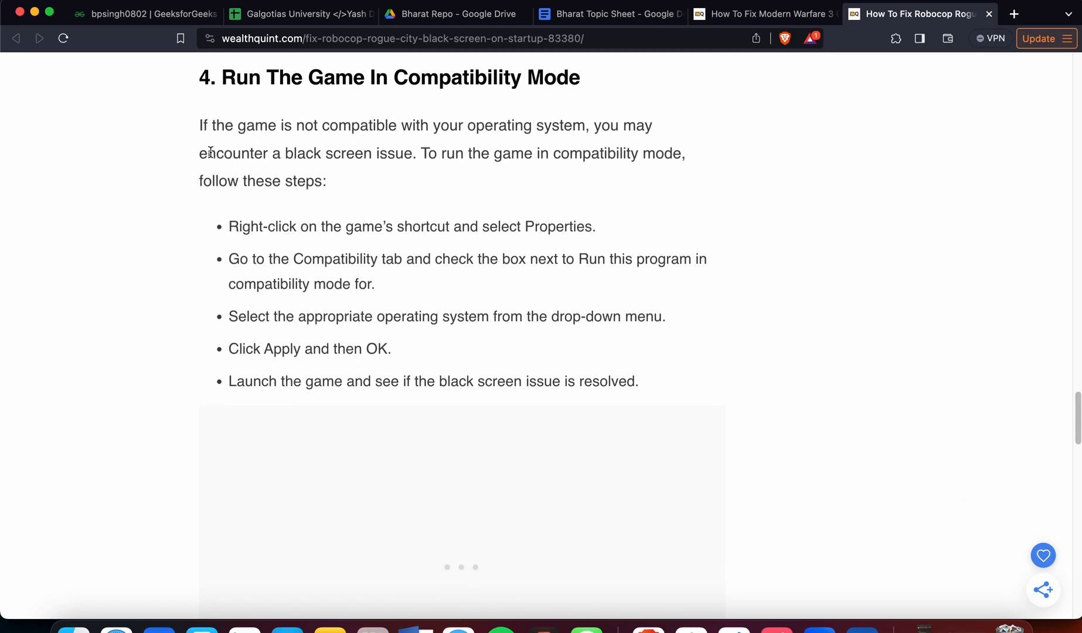
scroll(down, 3)
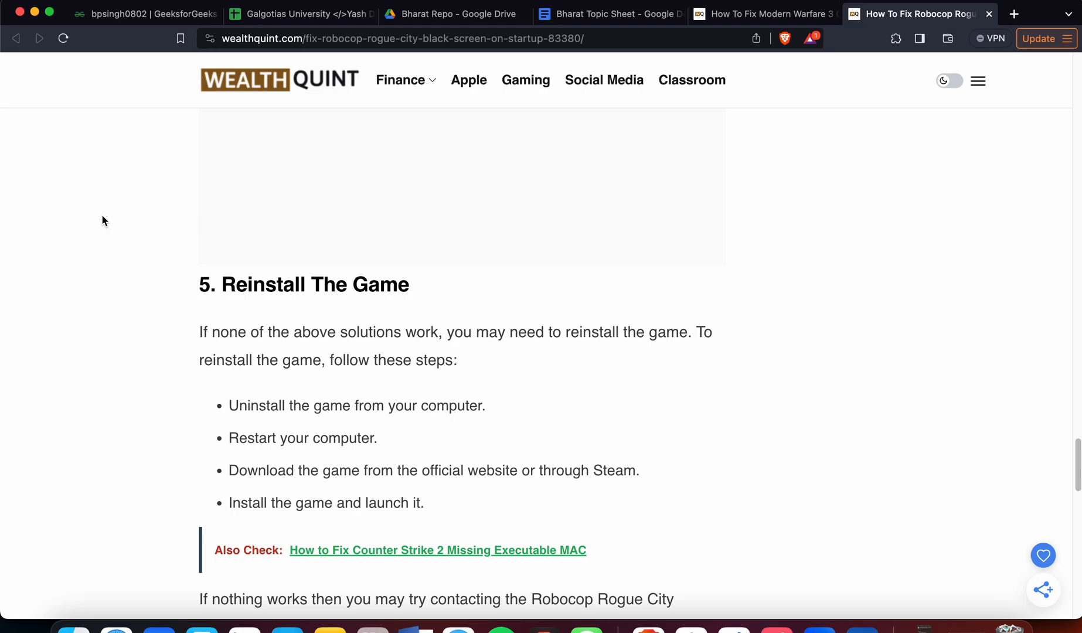
Read the reinstall steps down to the customer support note and Similar Posts list
scroll(down, 3)
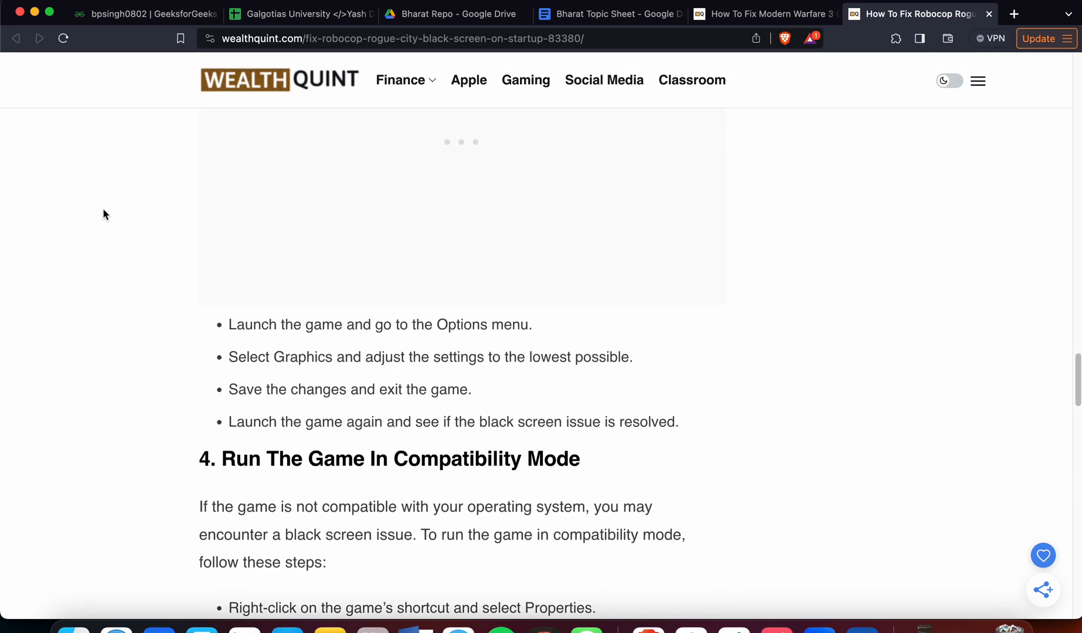
scroll(down, 3)
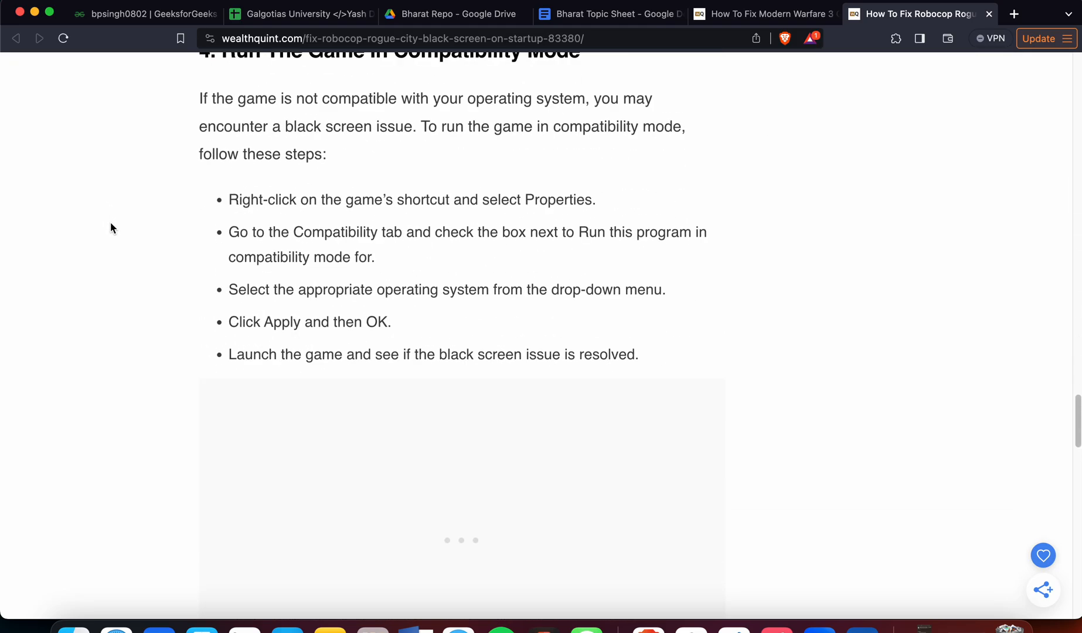
scroll(down, 3)
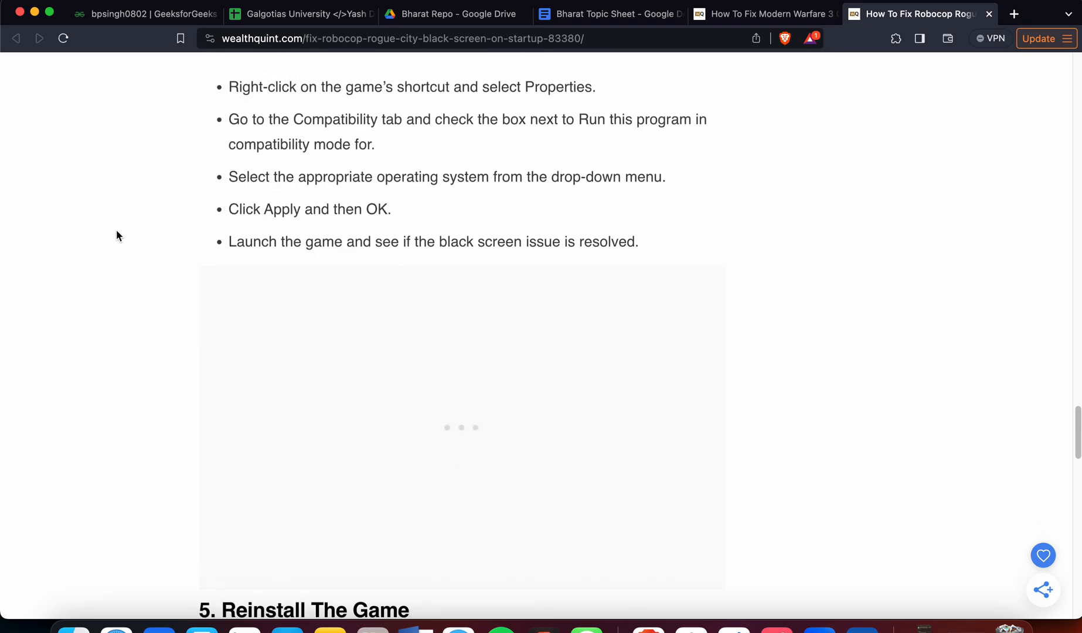
scroll(down, 3)
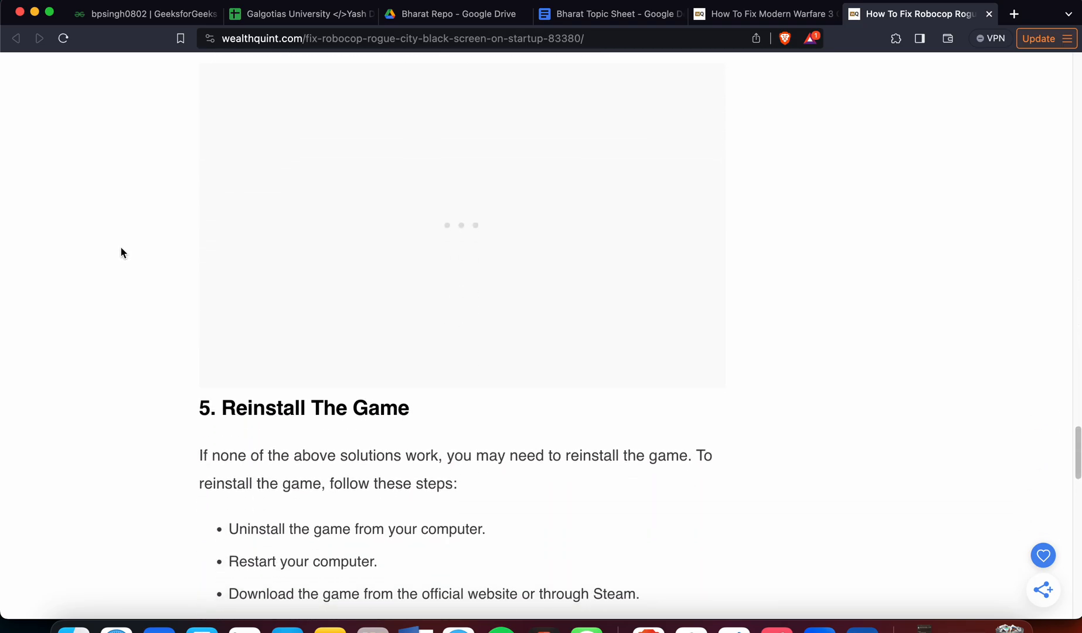
scroll(down, 3)
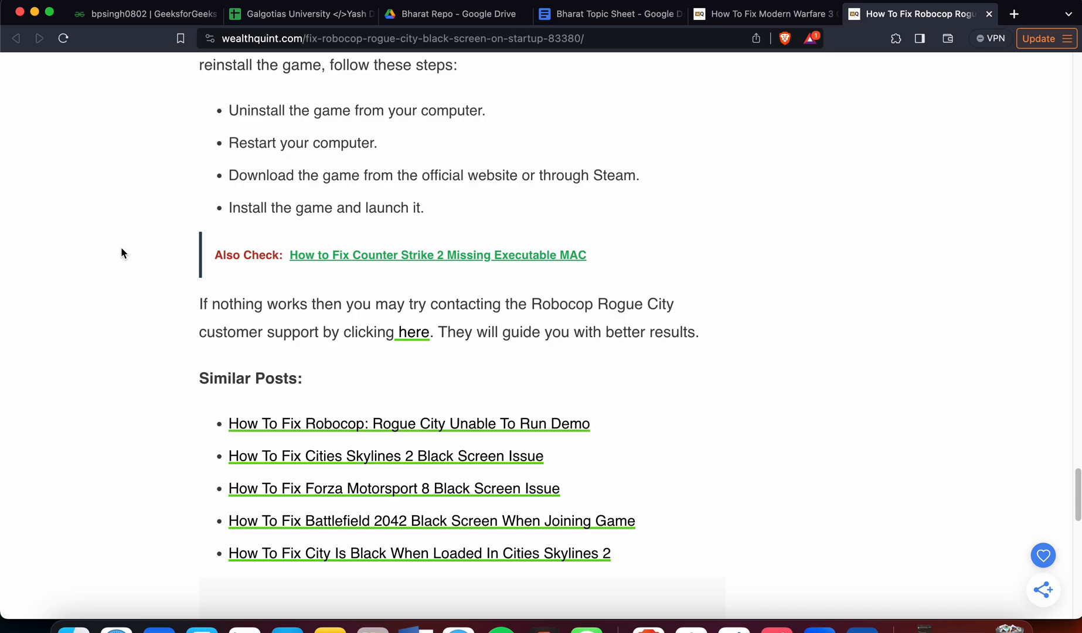
Scroll back up the article to the Verify Game Files section
scroll(down, 3)
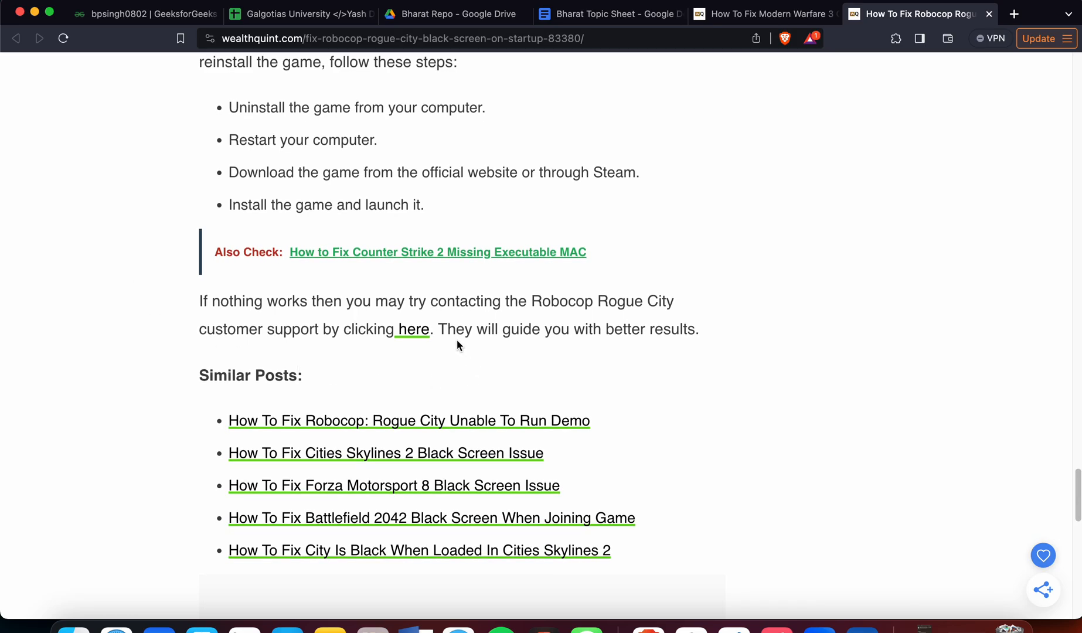
mouse_move(127, 291)
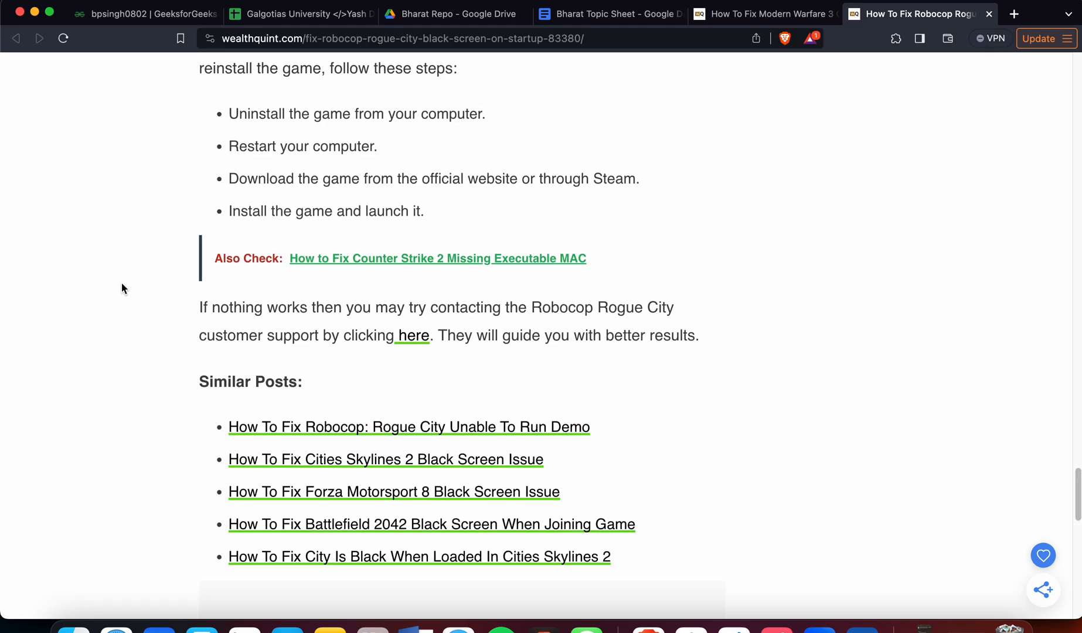
scroll(up, 3)
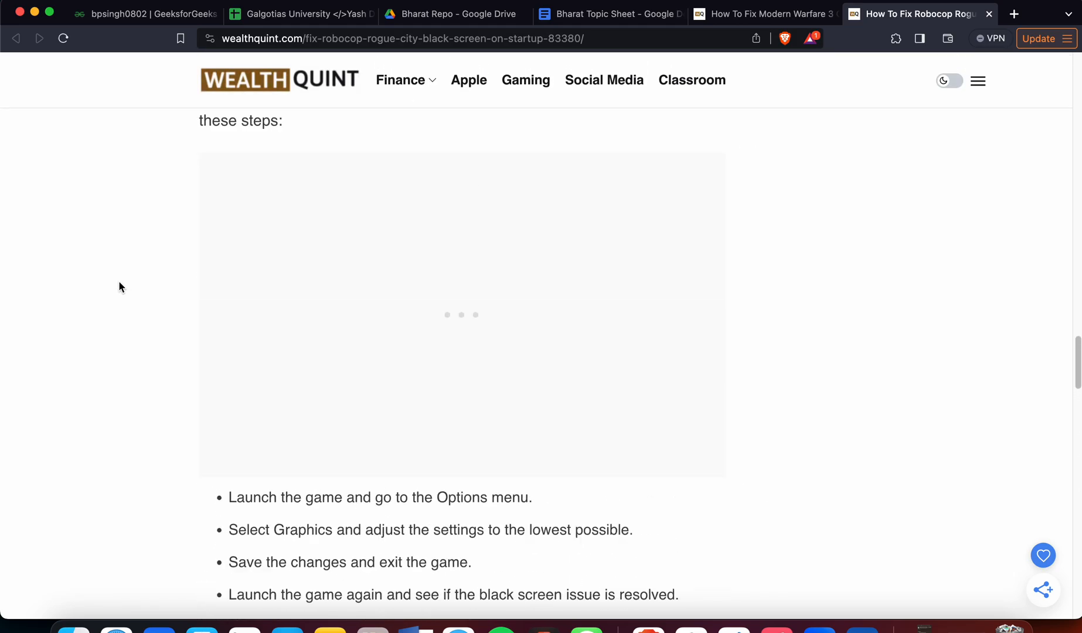
scroll(down, 3)
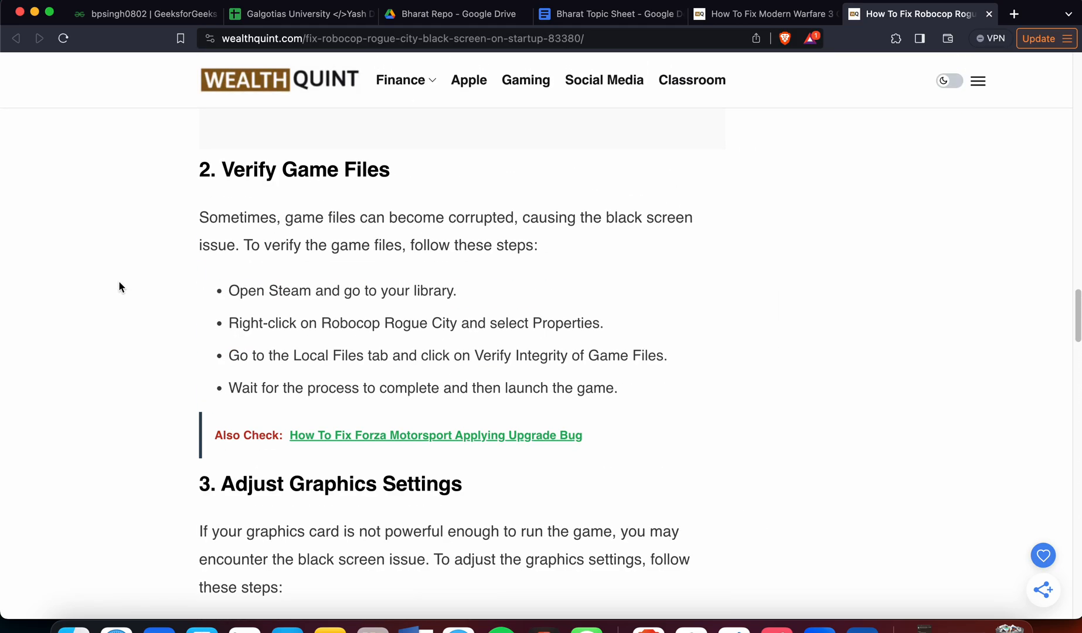